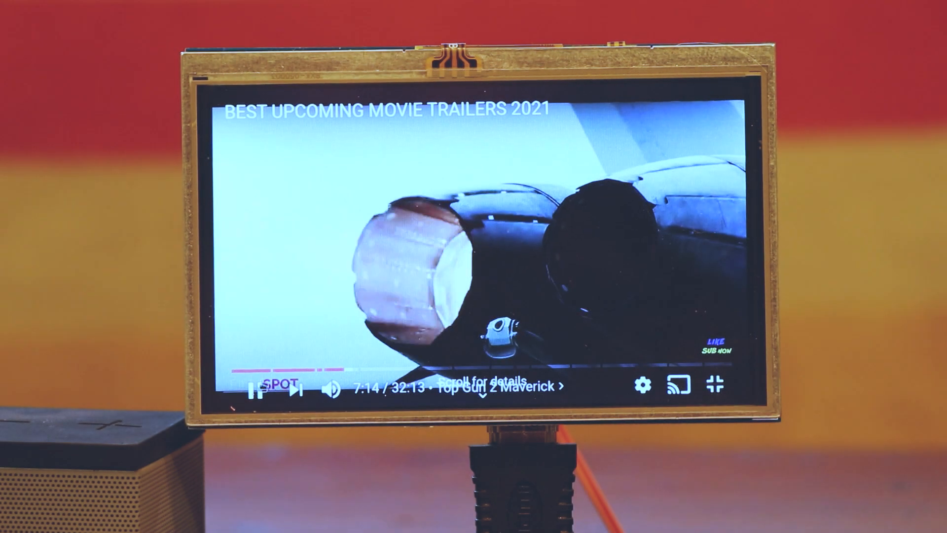
- Leave the full-screen YouTube trailer and close Chromium, returning to the desktop
click(255, 388)
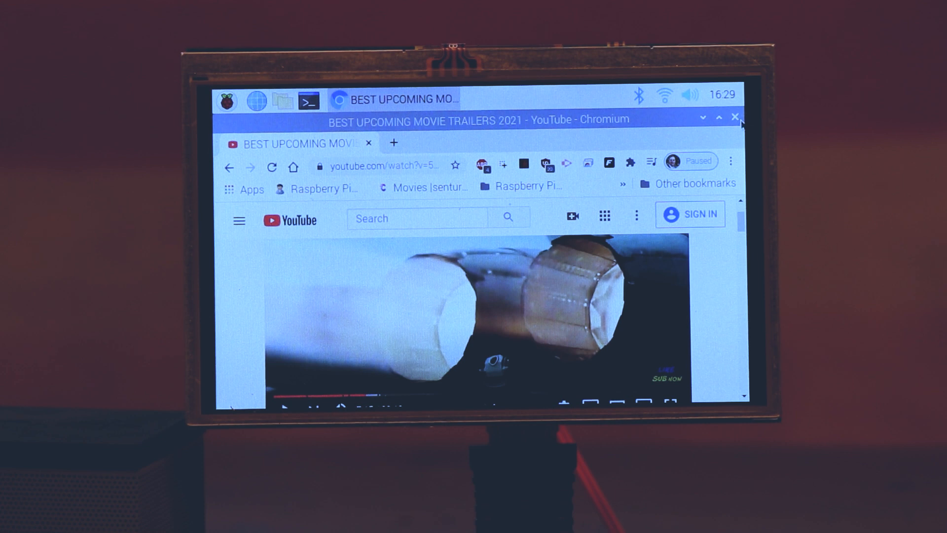
click(735, 116)
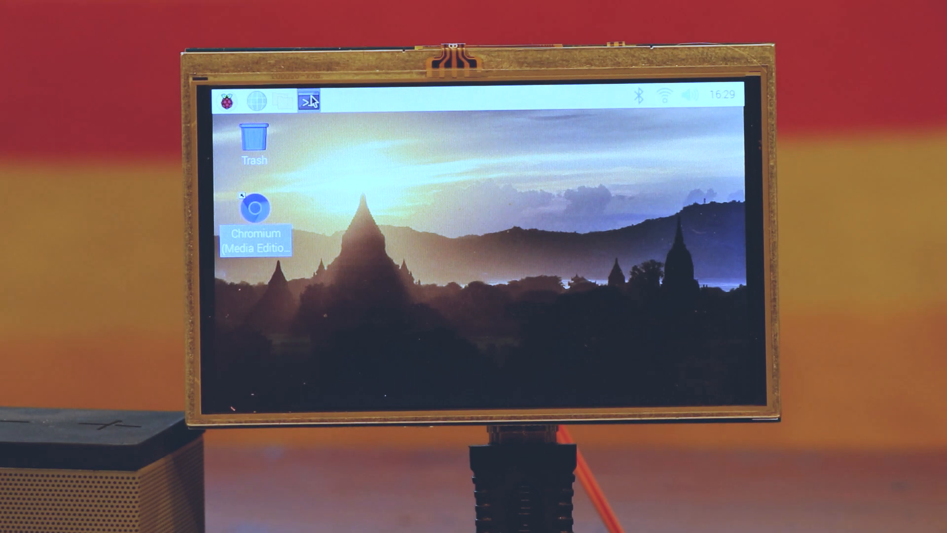
- Launch EmulationStation from a new terminal by running the emulationstation command
click(309, 101)
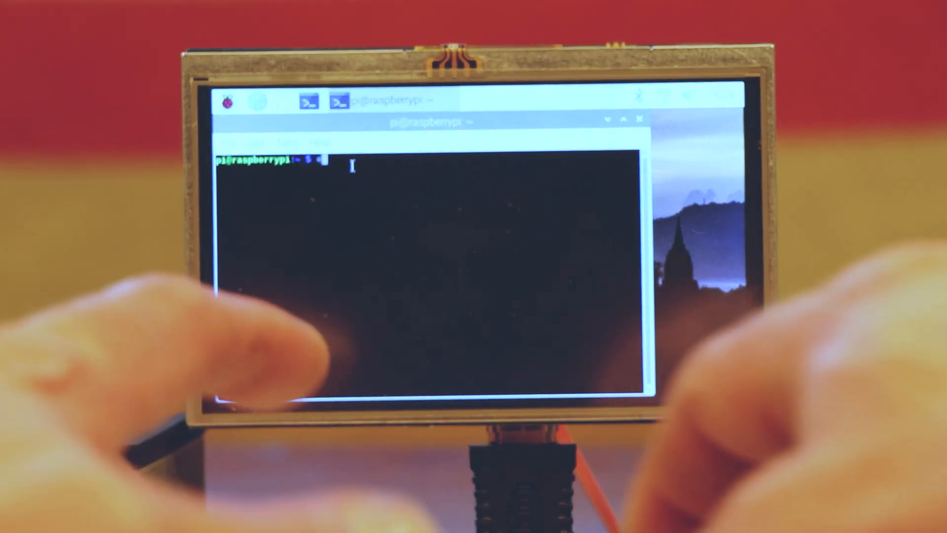
text(emulati)
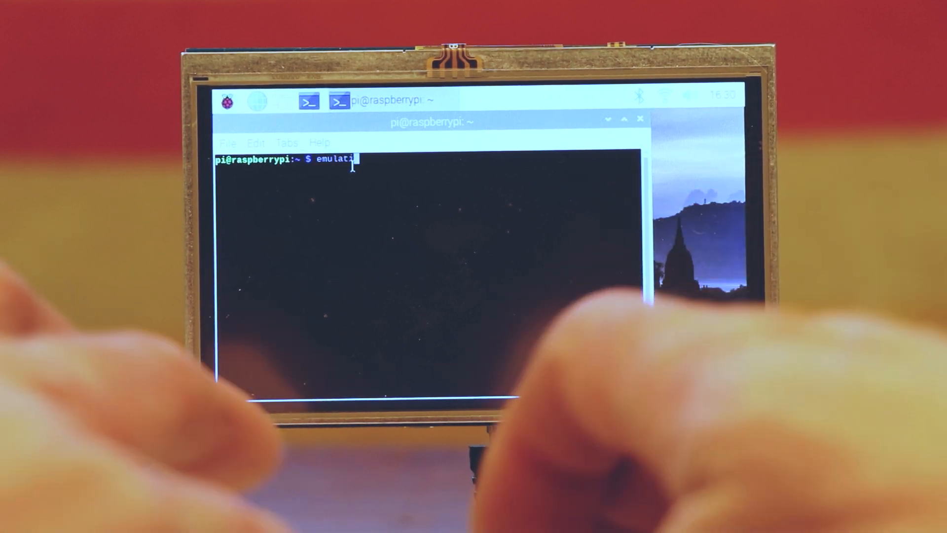
text(onstation)
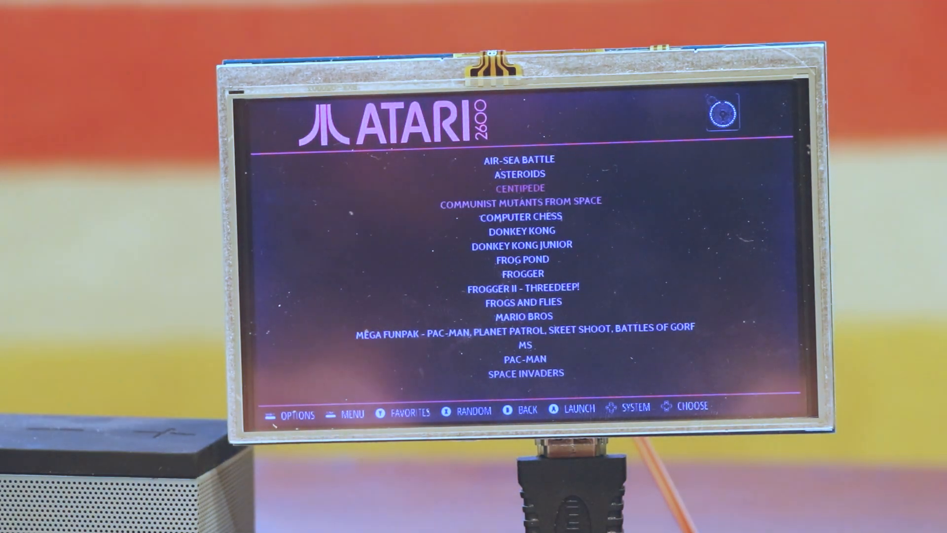
- Start Centipede (1982) (Atari) (PAL) from the Atari 2600 game list
click(521, 188)
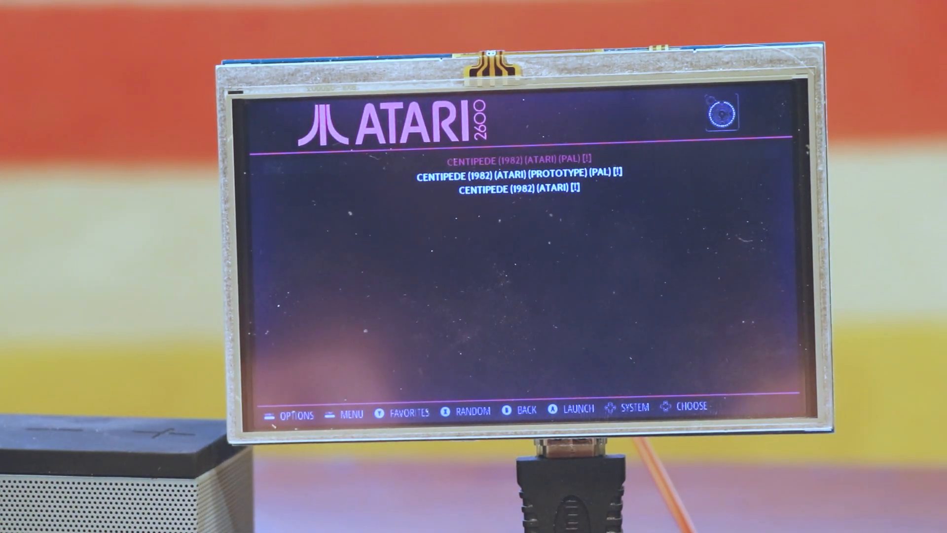
click(582, 409)
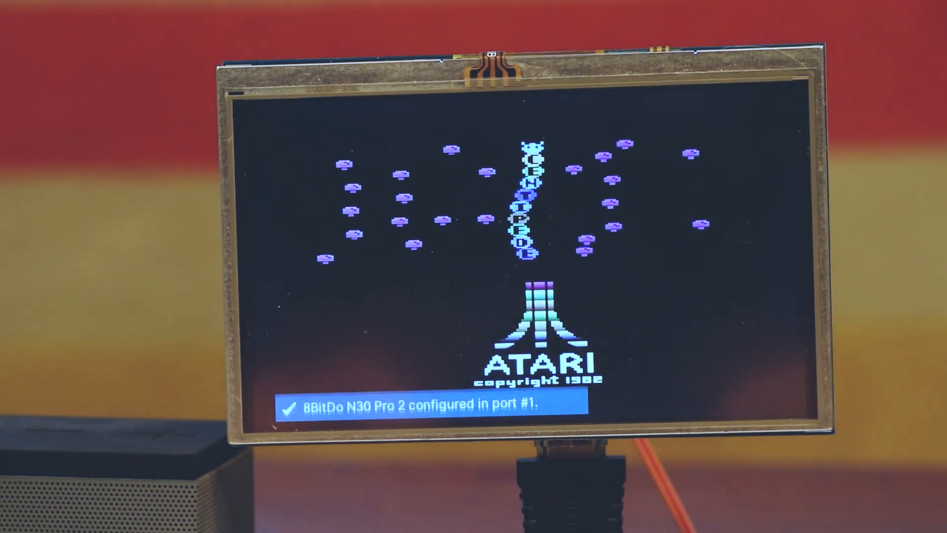